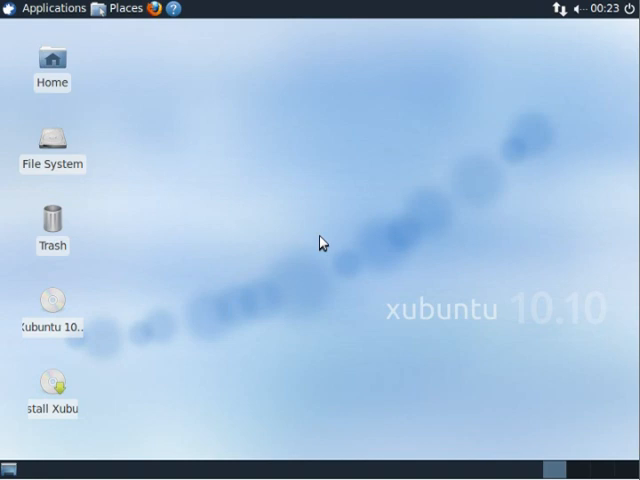
{"action": "mouse_move", "coordinate": [290, 330]}
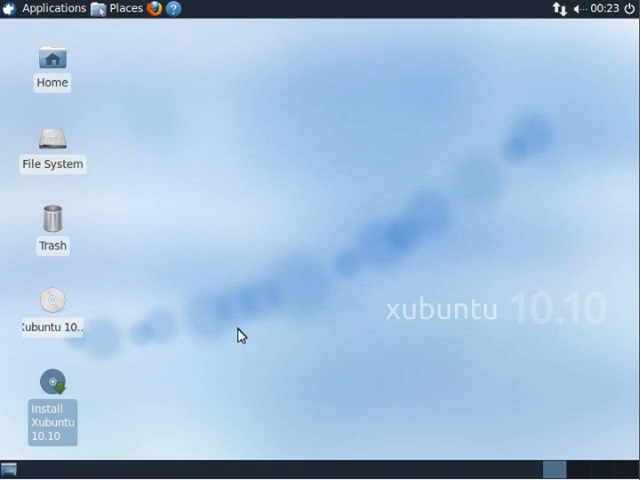
Launch Install Xubuntu 10.10 and continue with English as the language.
{"action": "double_click", "coordinate": [52, 384]}
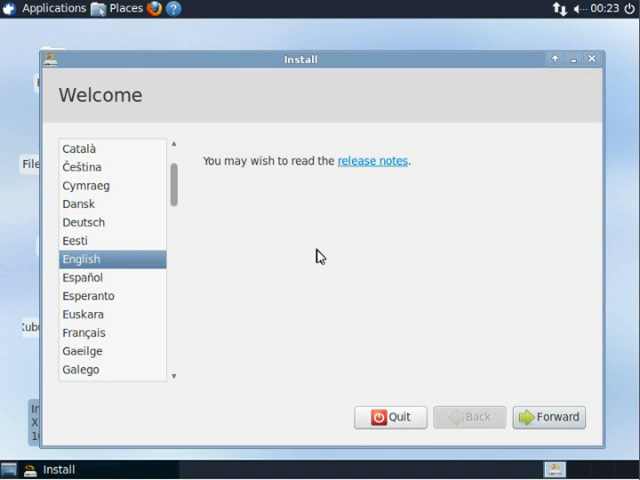
{"action": "mouse_move", "coordinate": [436, 382]}
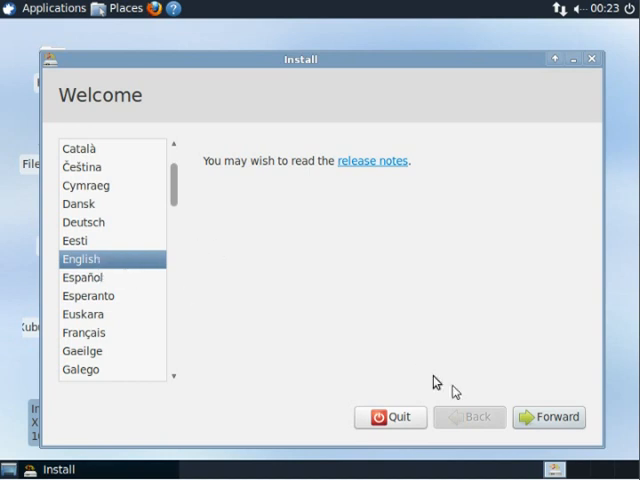
{"action": "left_click", "coordinate": [548, 416]}
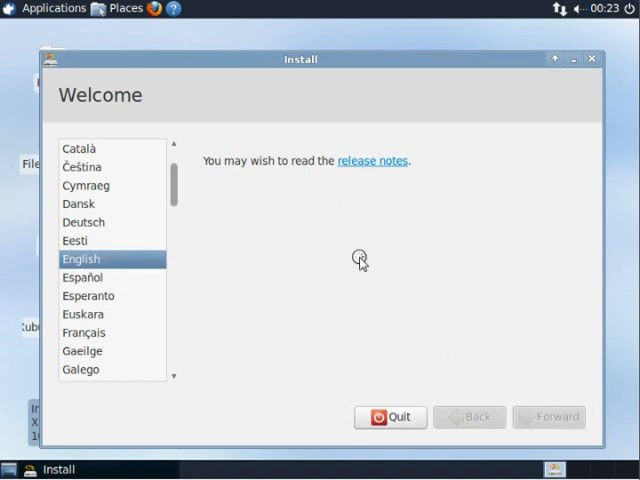
Enable 'Download updates while installing' and continue to disk setup.
{"action": "left_click", "coordinate": [548, 416]}
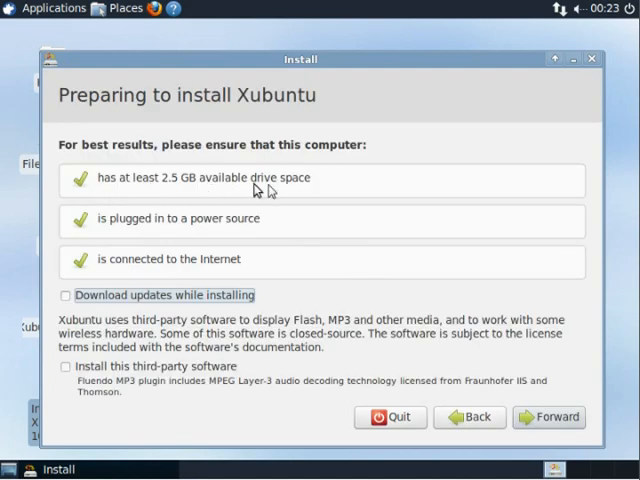
{"action": "mouse_move", "coordinate": [148, 204]}
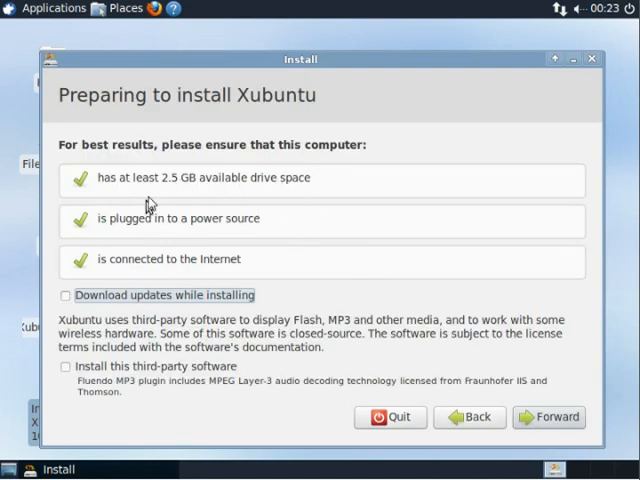
{"action": "mouse_move", "coordinate": [304, 192]}
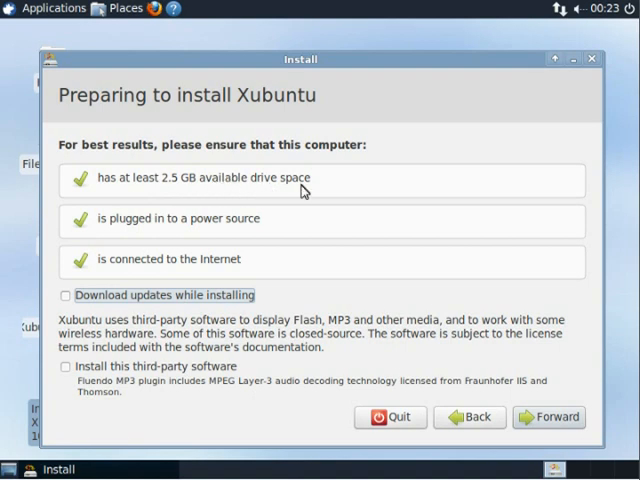
{"action": "mouse_move", "coordinate": [156, 220]}
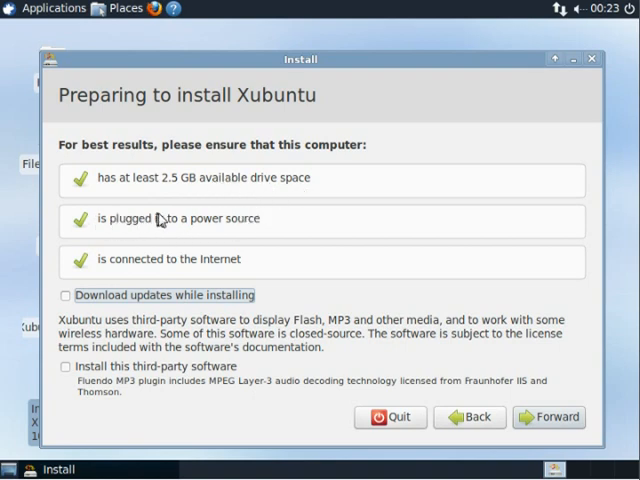
{"action": "mouse_move", "coordinate": [160, 264]}
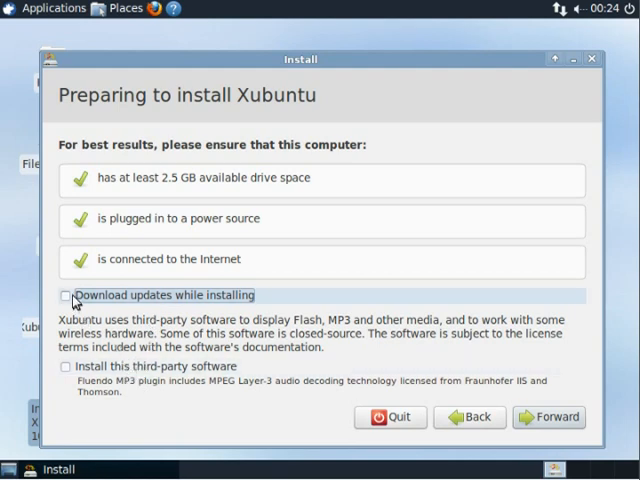
{"action": "left_click", "coordinate": [64, 296]}
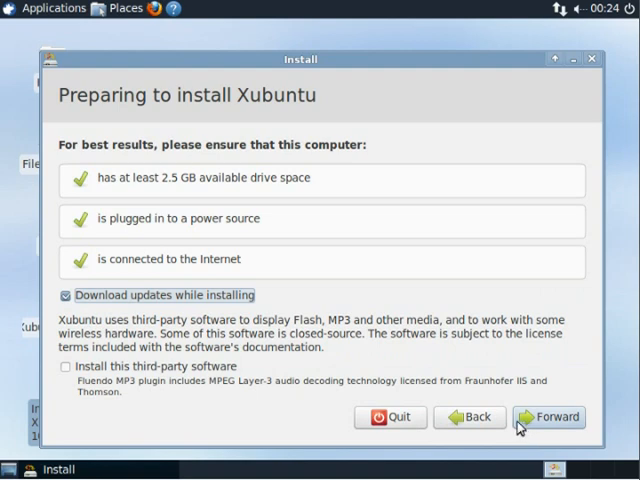
{"action": "left_click", "coordinate": [548, 416]}
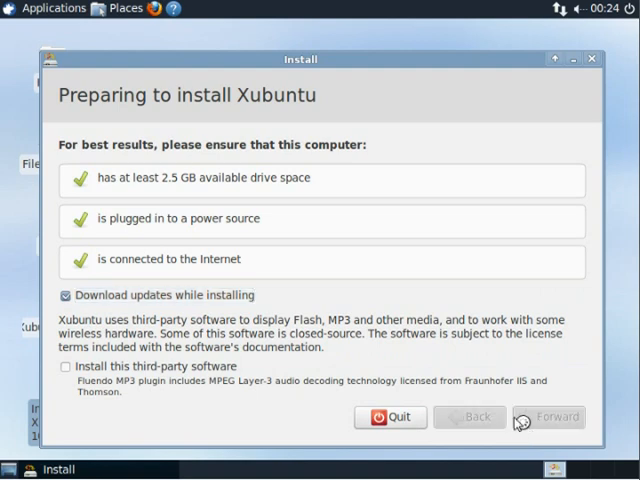
Commit the whole SCSI3 4.3 GB VBOX HARDDISK to Xubuntu and start installing.
{"action": "left_click", "coordinate": [548, 416]}
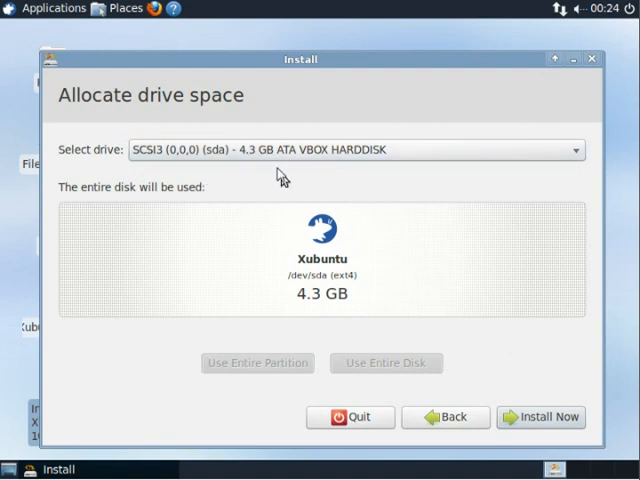
{"action": "mouse_move", "coordinate": [392, 350]}
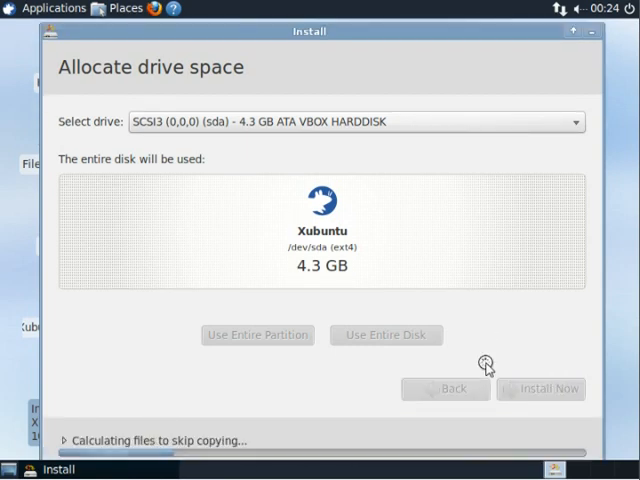
{"action": "left_click", "coordinate": [540, 388]}
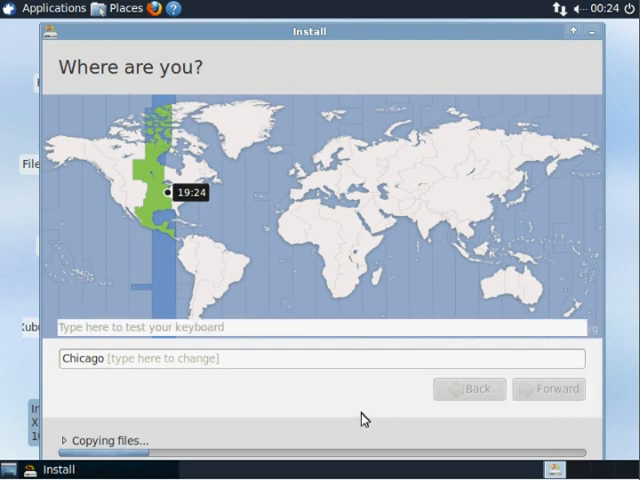
Accept the Chicago time zone, test the USA layout with 'test here' and accept it.
{"action": "left_click", "coordinate": [548, 388]}
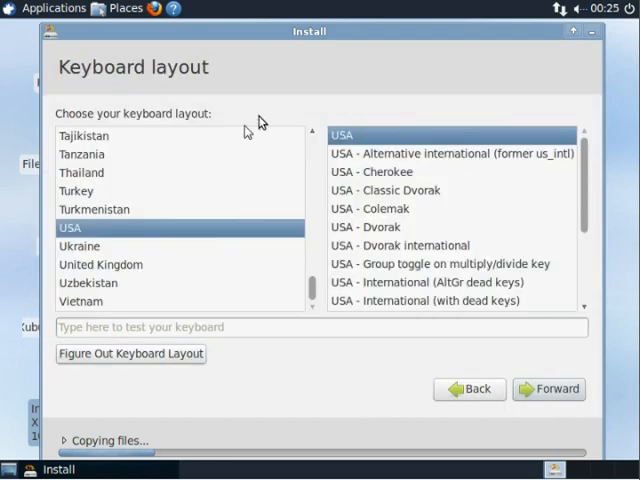
{"action": "mouse_move", "coordinate": [230, 236]}
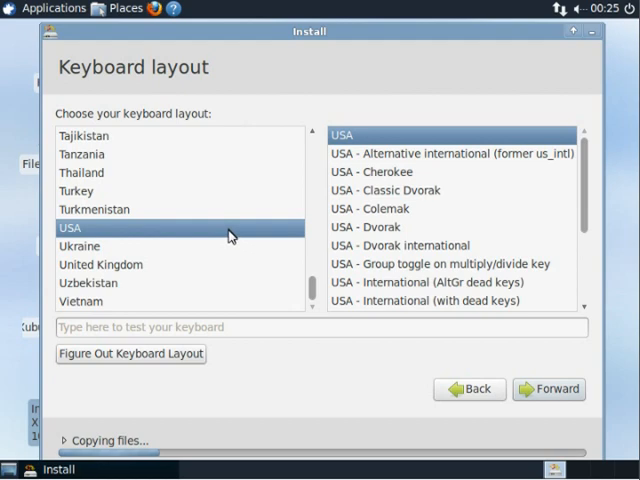
{"action": "mouse_move", "coordinate": [232, 232]}
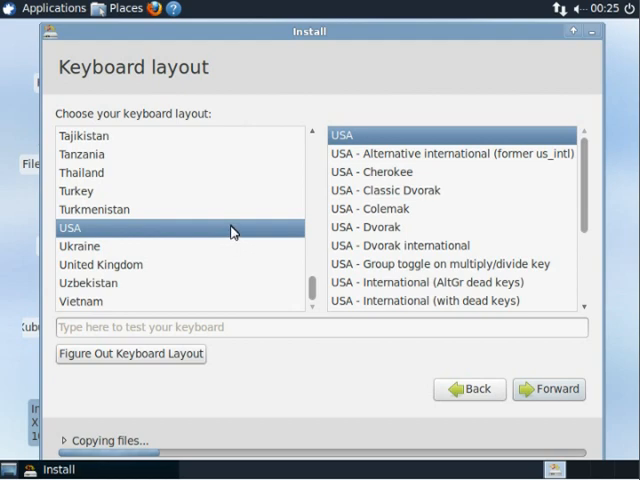
{"action": "mouse_move", "coordinate": [338, 132]}
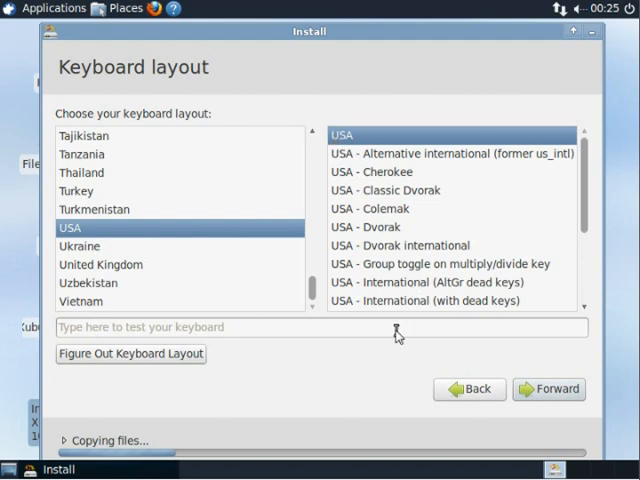
{"action": "type", "text": "test"}
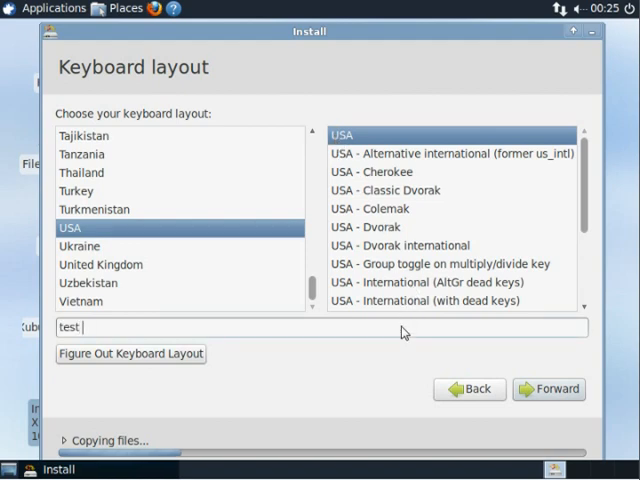
{"action": "type", "text": "here"}
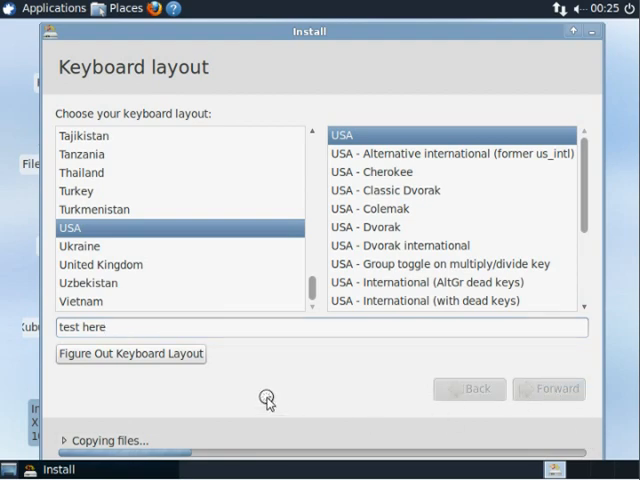
{"action": "left_click", "coordinate": [548, 388]}
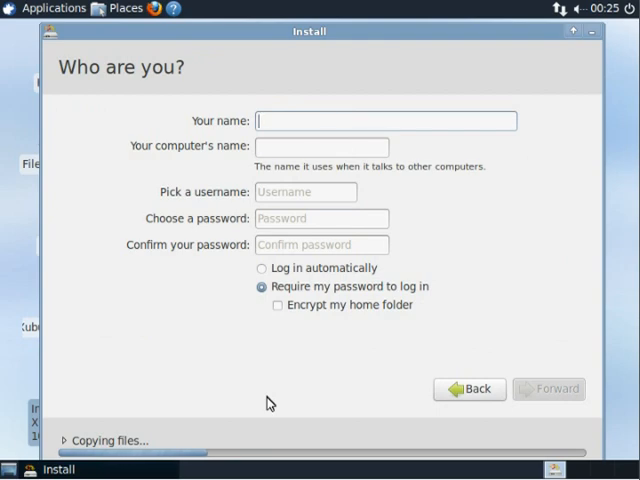
Create the techunit account on techunit-VirtualBox with matching passwords and submit it.
{"action": "type", "text": "tech"}
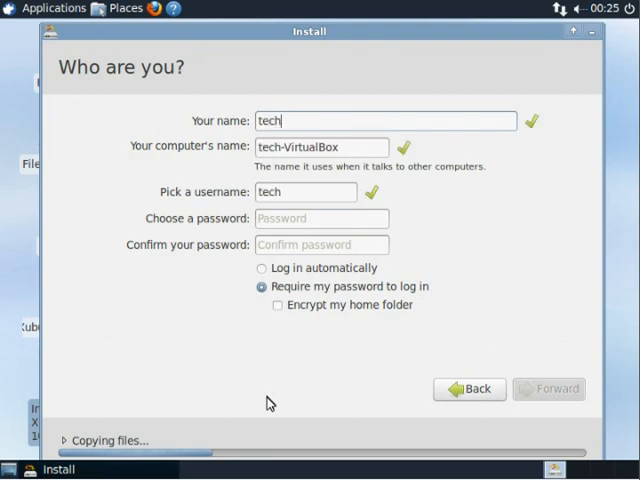
{"action": "type", "text": "un"}
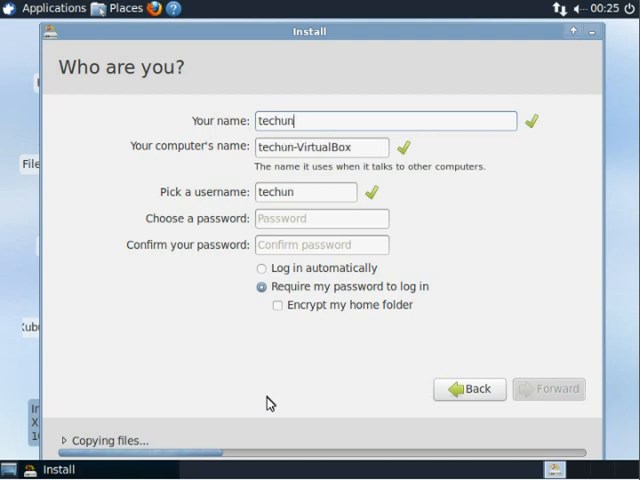
{"action": "type", "text": "it"}
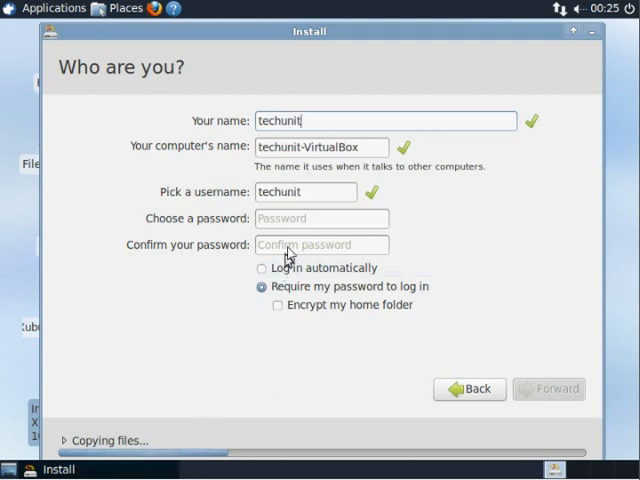
{"action": "type", "text": "••"}
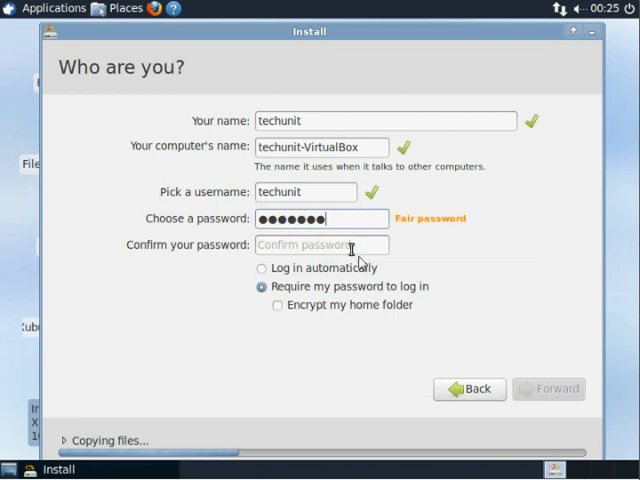
{"action": "left_click", "coordinate": [320, 244]}
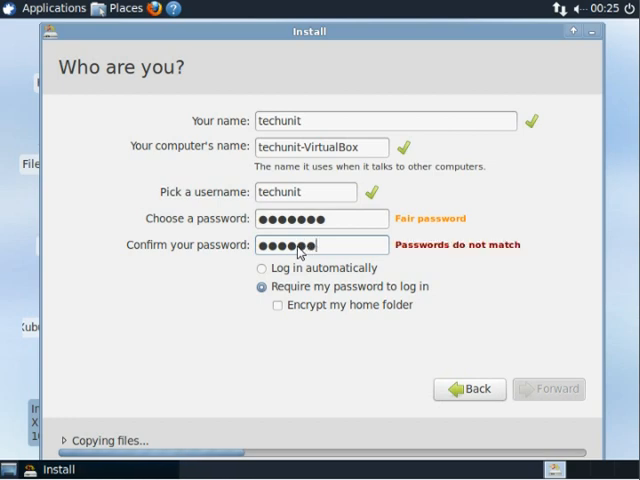
{"action": "type", "text": "•"}
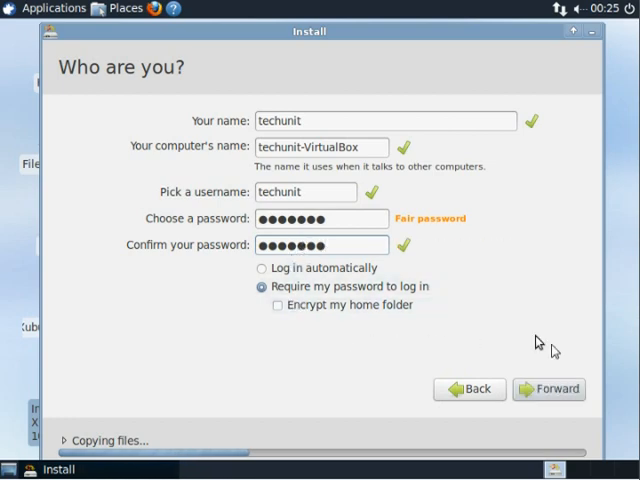
{"action": "left_click", "coordinate": [548, 388]}
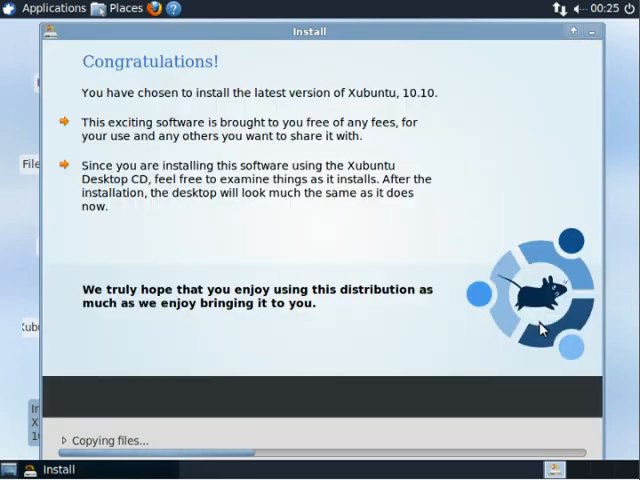